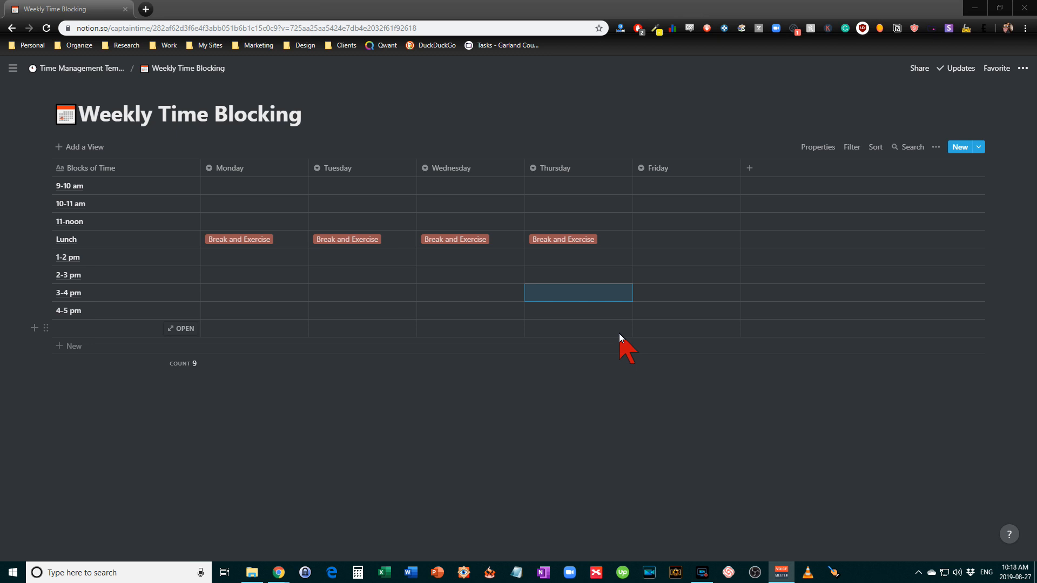
{"action": "mouse_move", "coordinate": [631, 332]}
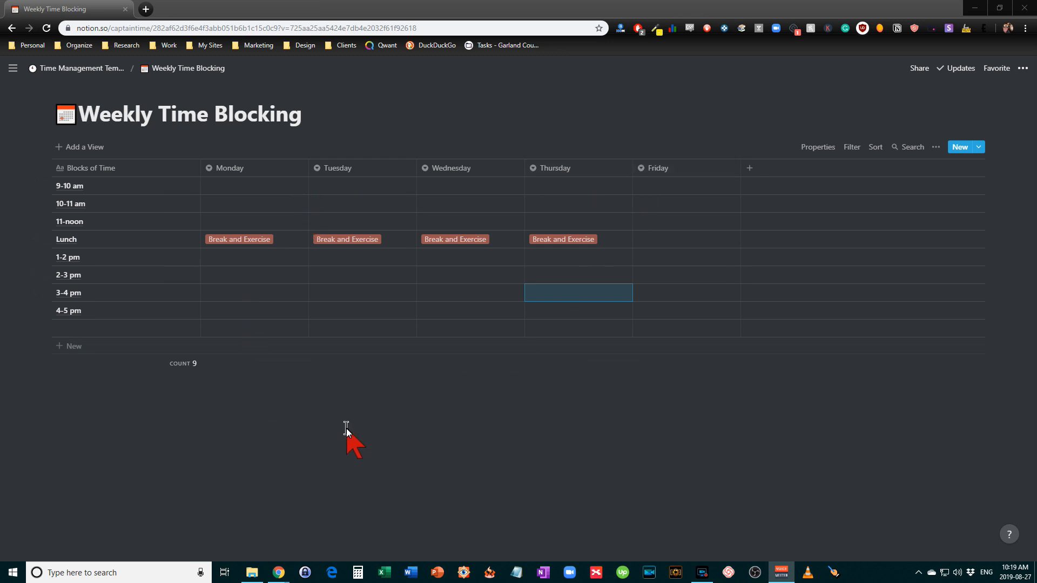
{"action": "mouse_move", "coordinate": [186, 265]}
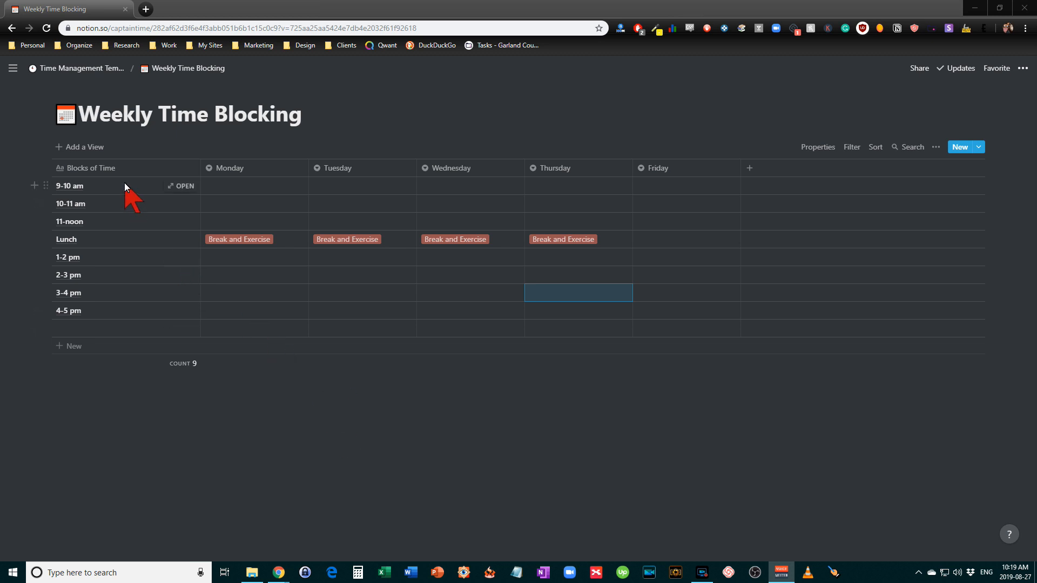
{"action": "mouse_move", "coordinate": [121, 196]}
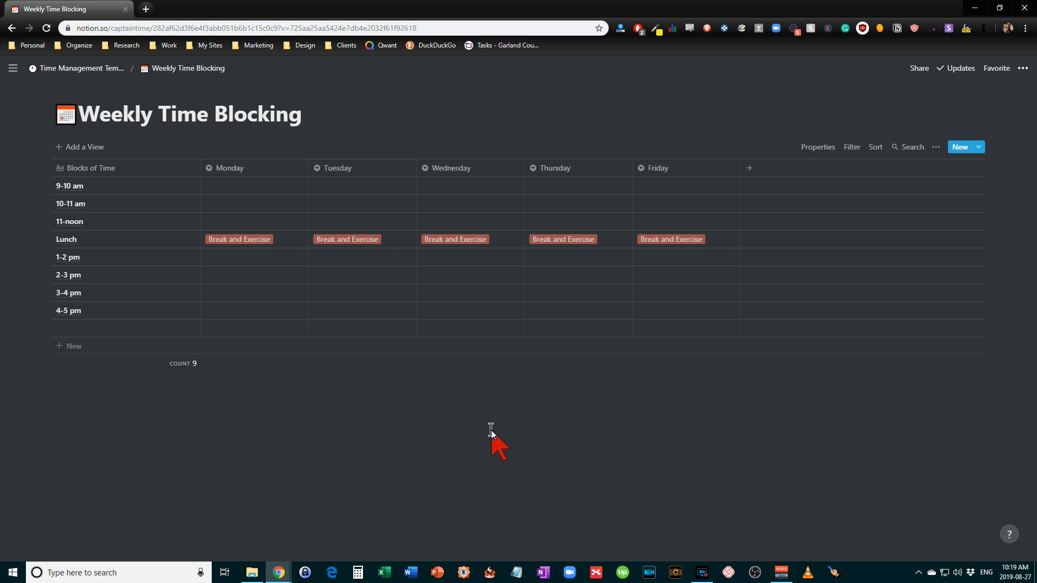
{"action": "mouse_move", "coordinate": [452, 452]}
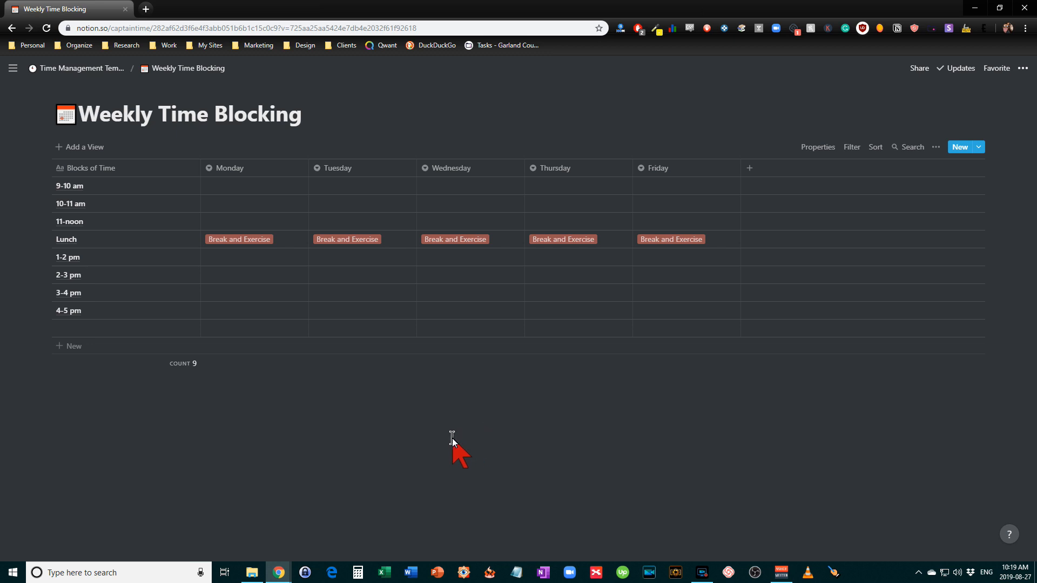
{"action": "mouse_move", "coordinate": [304, 254]}
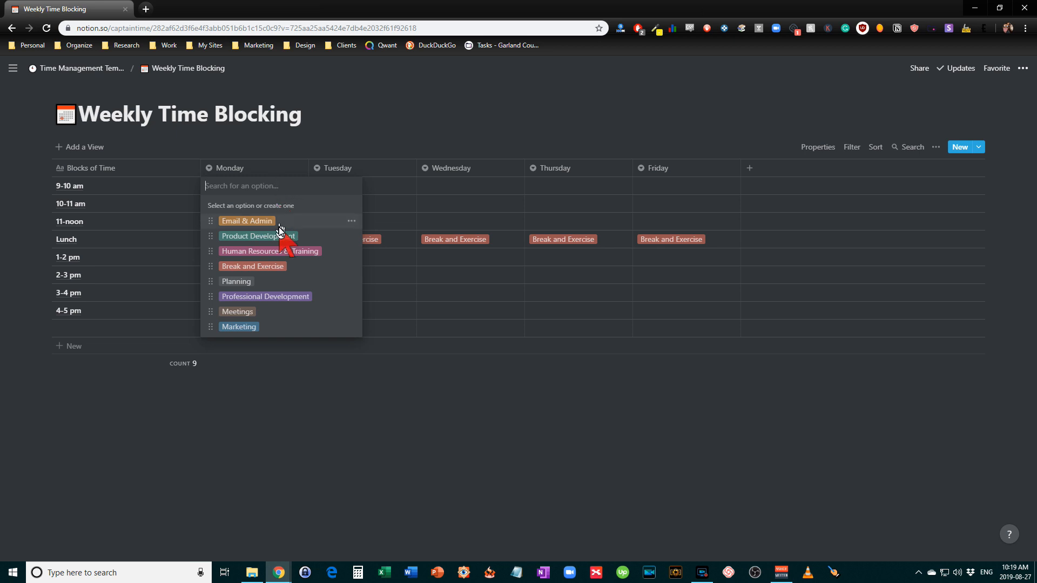
Step: Tag Monday 9–10 am as Email & Admin and 10 am–noon as Product Development
{"action": "left_click", "coordinate": [246, 220]}
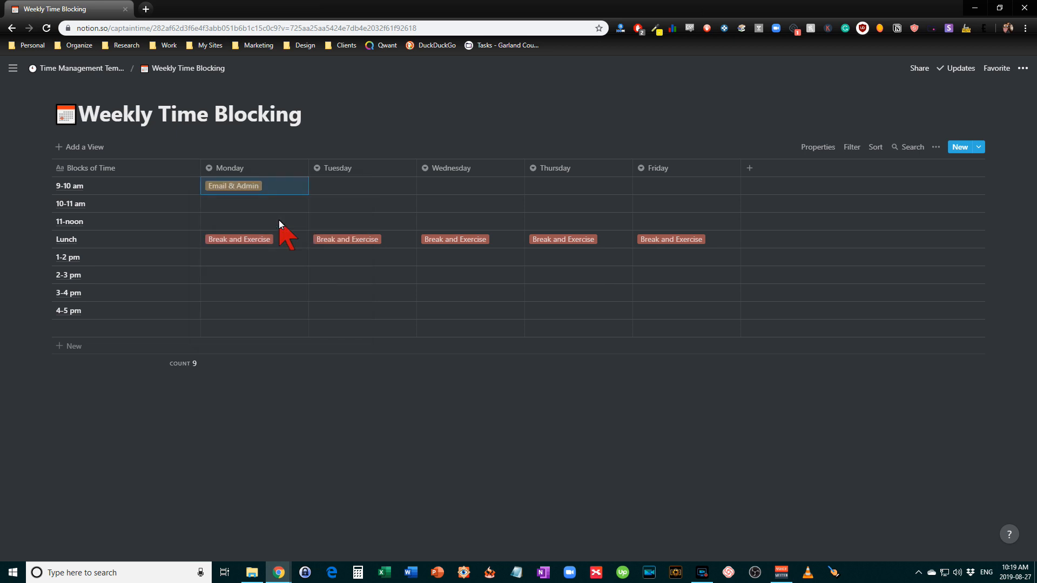
{"action": "mouse_move", "coordinate": [280, 210]}
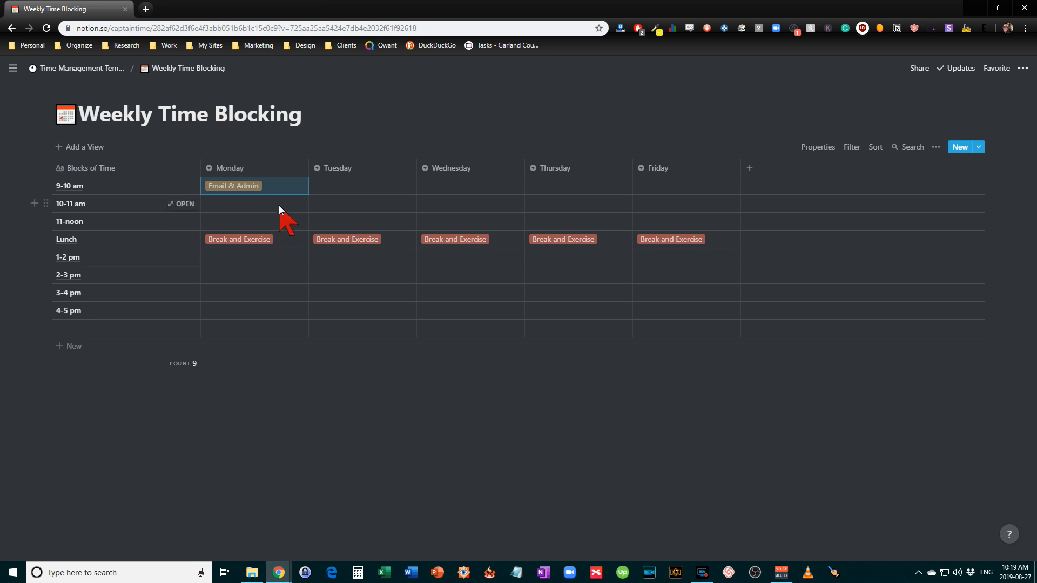
{"action": "left_click", "coordinate": [255, 203]}
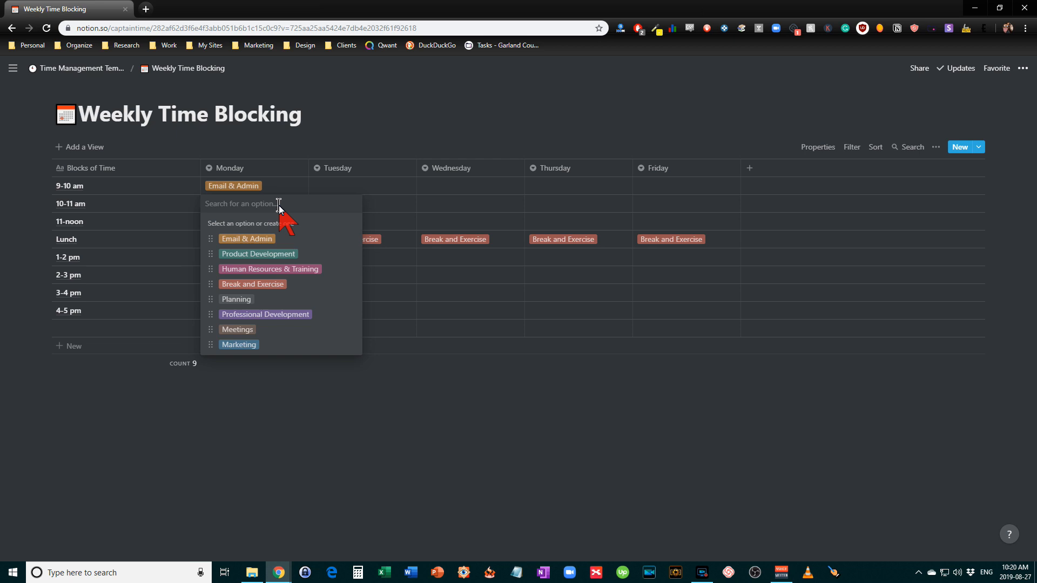
{"action": "left_click", "coordinate": [257, 254]}
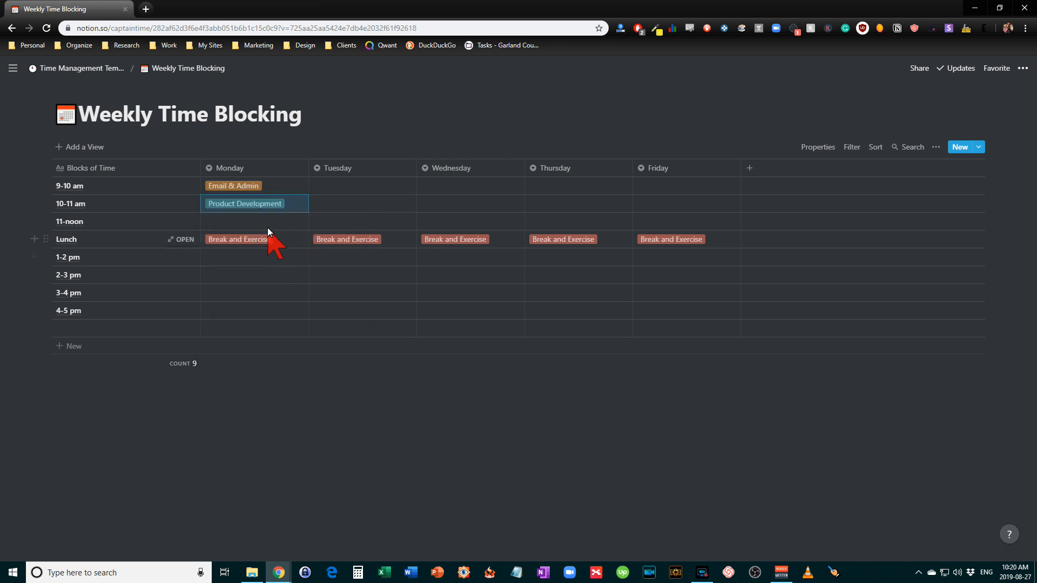
{"action": "left_click", "coordinate": [255, 222]}
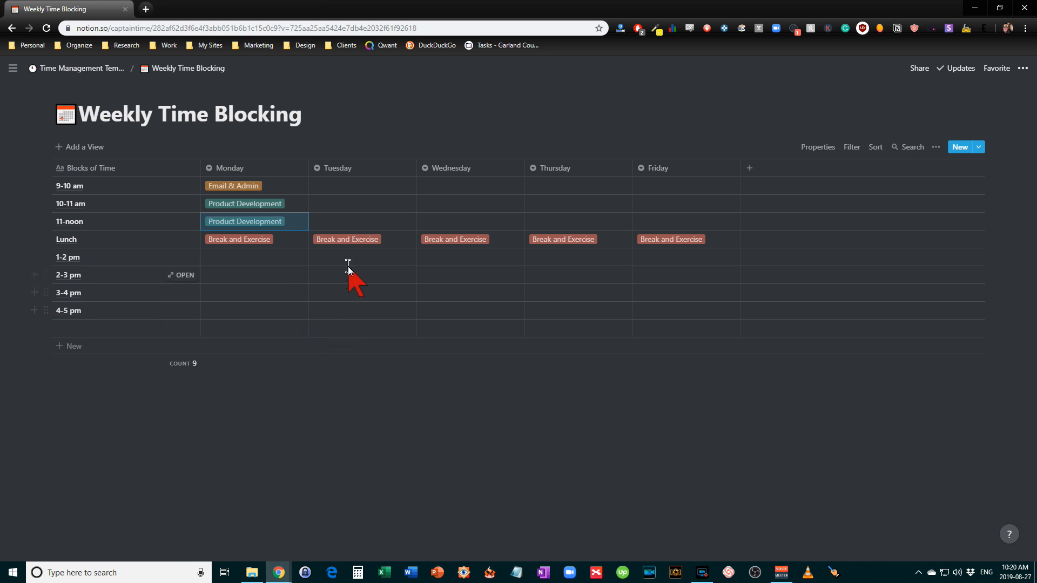
Step: Mark Tuesday and Thursday 2–3 pm as Meetings
{"action": "left_click", "coordinate": [350, 257]}
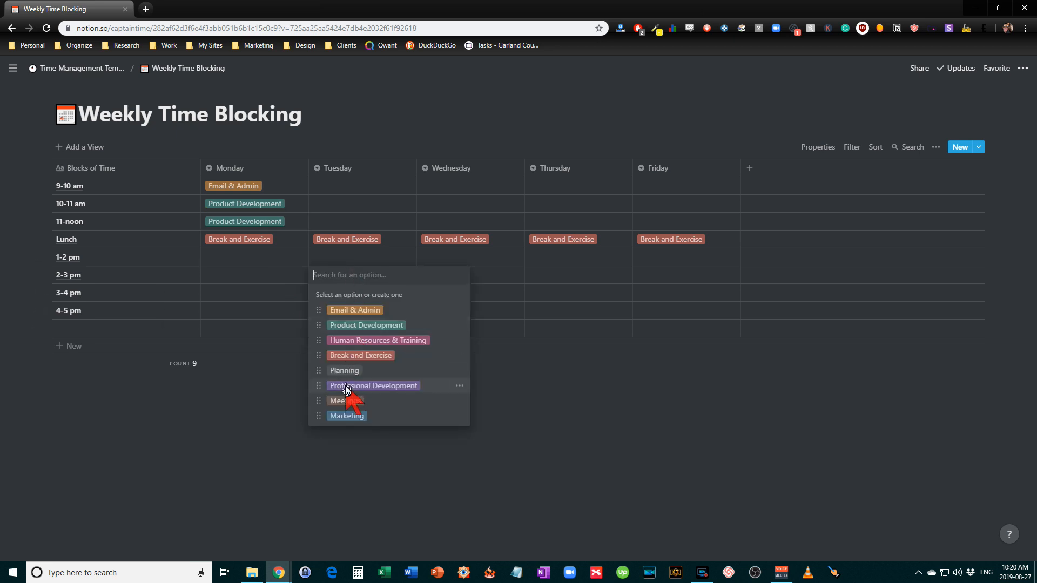
{"action": "left_click", "coordinate": [337, 401]}
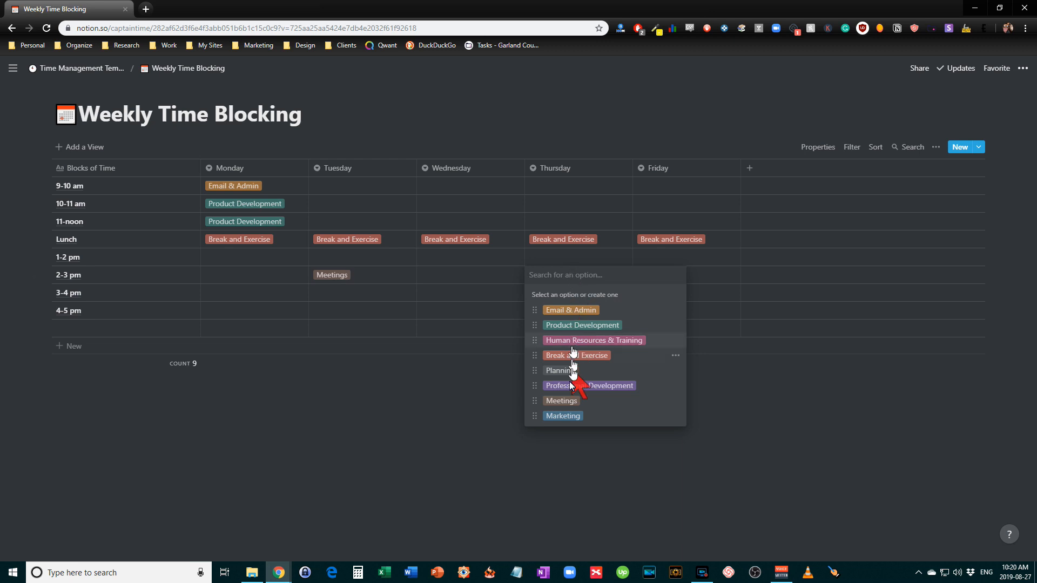
{"action": "left_click", "coordinate": [562, 401]}
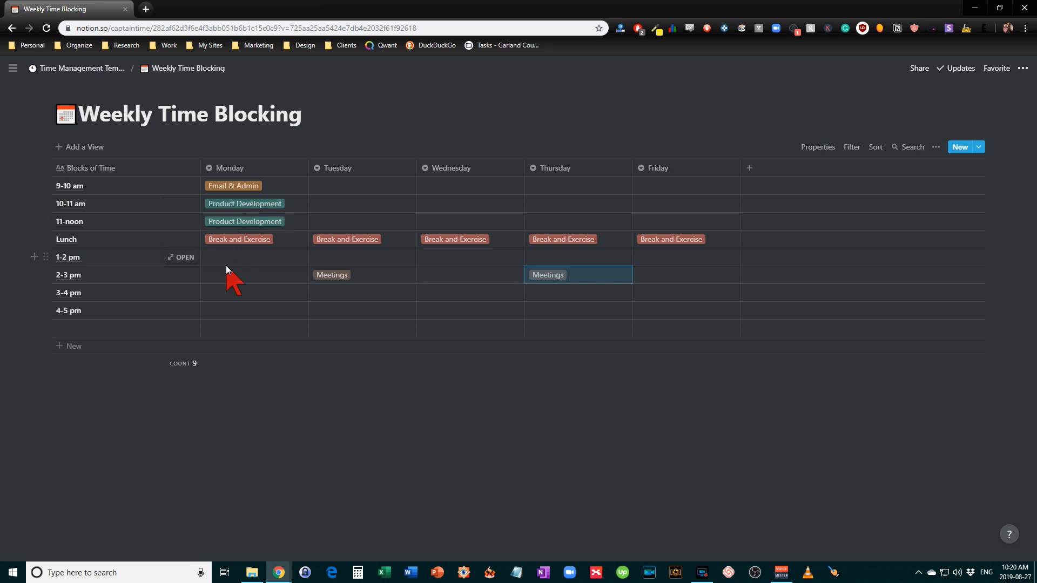
Step: Tag Monday 1–2 pm Marketing, 3–4 pm Professional Development and 4–5 pm Email & Admin
{"action": "left_click", "coordinate": [248, 257]}
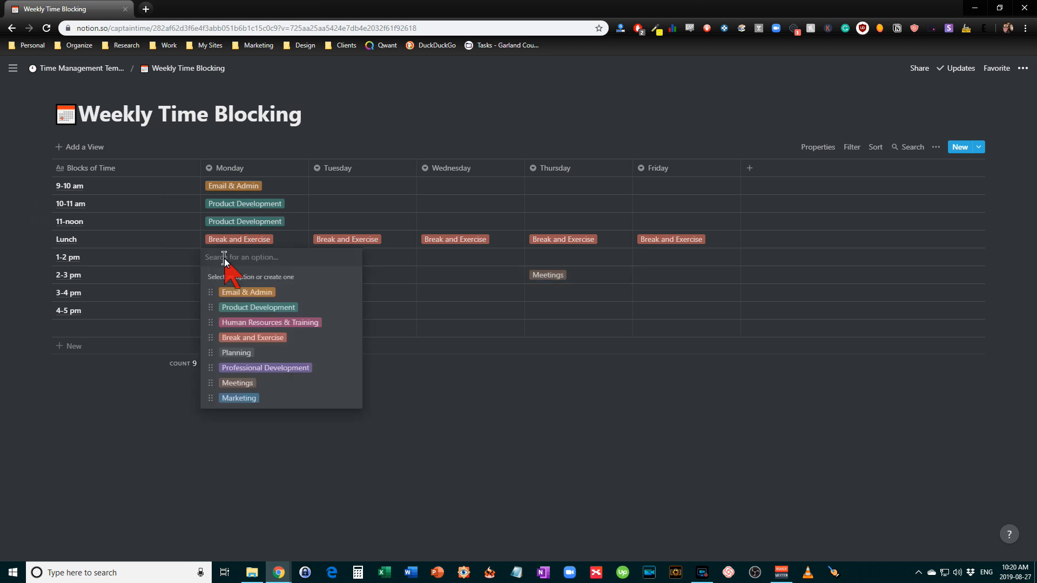
{"action": "mouse_move", "coordinate": [257, 307]}
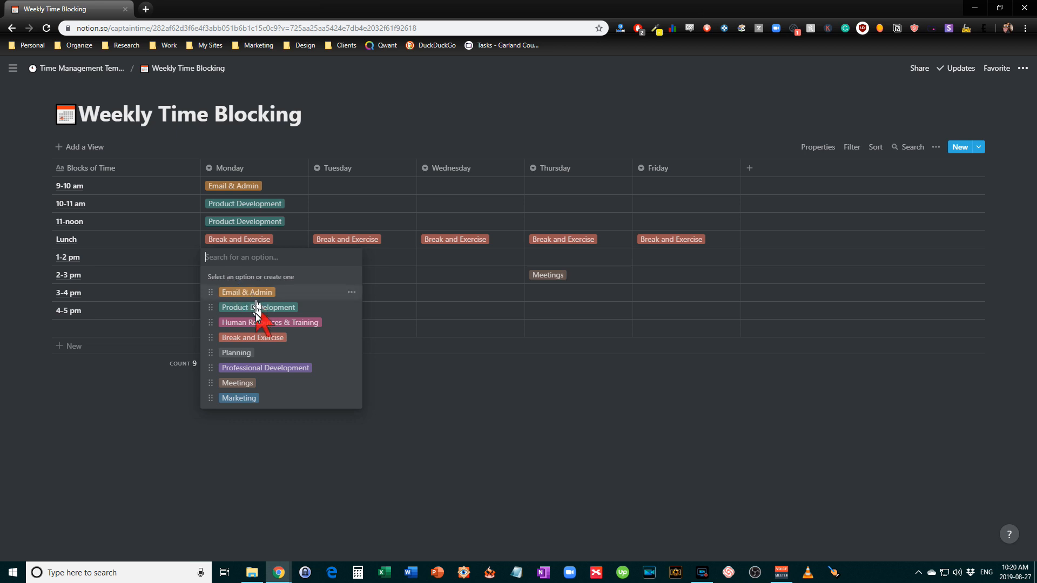
{"action": "left_click", "coordinate": [239, 397]}
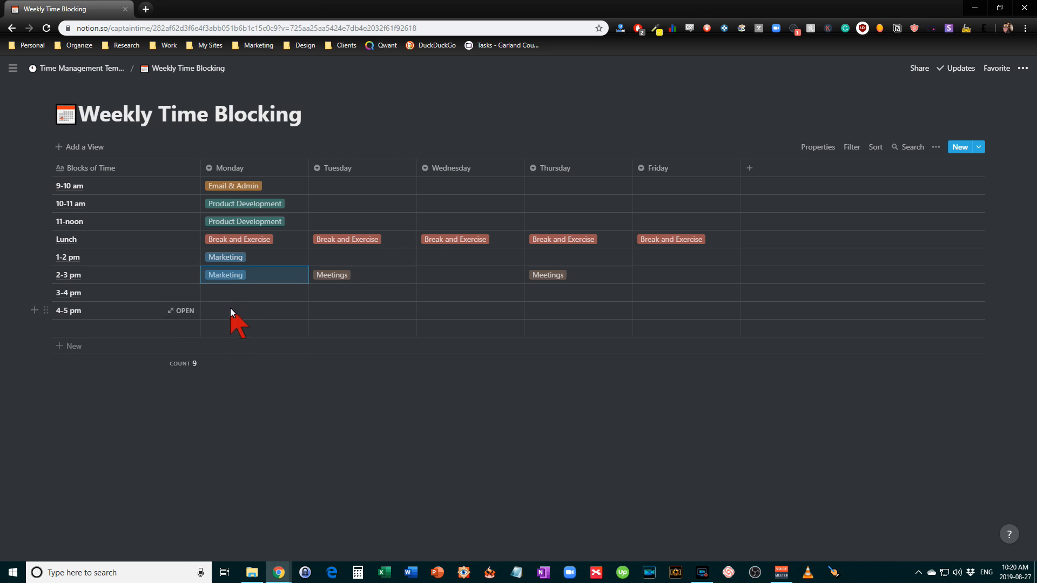
{"action": "left_click", "coordinate": [255, 312]}
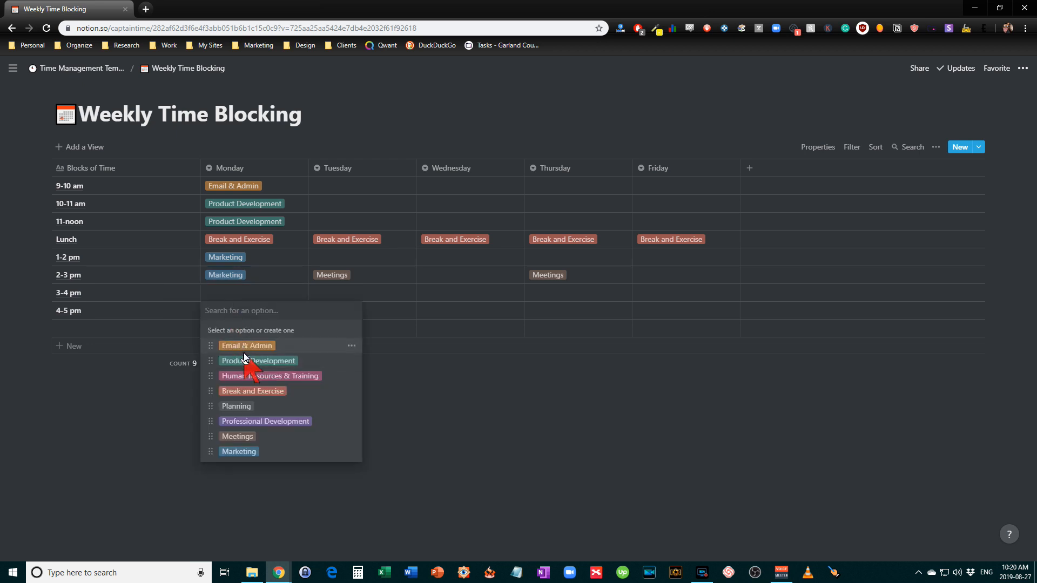
{"action": "left_click", "coordinate": [246, 346]}
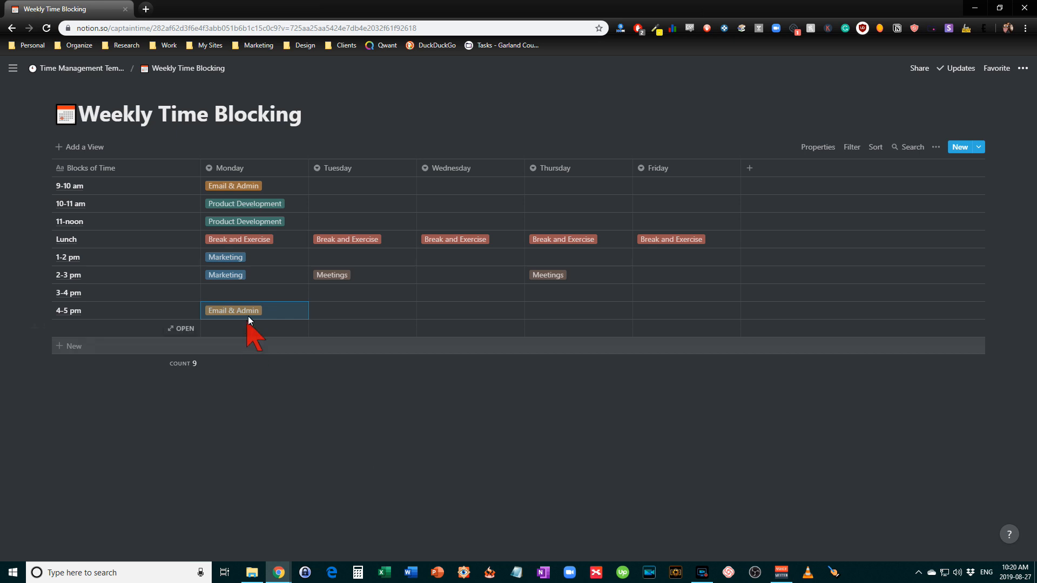
{"action": "left_click", "coordinate": [234, 311]}
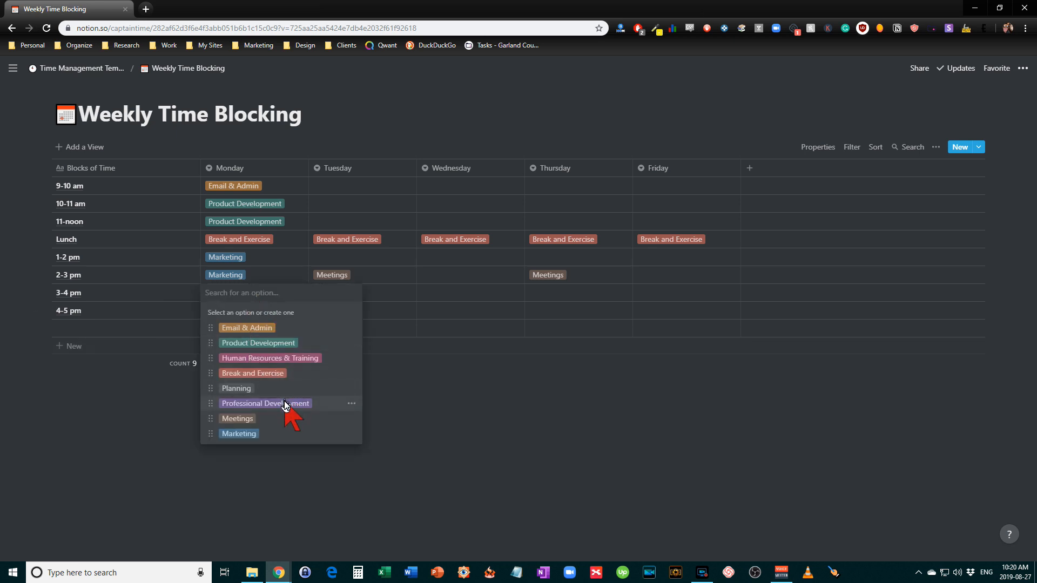
{"action": "left_click", "coordinate": [266, 404]}
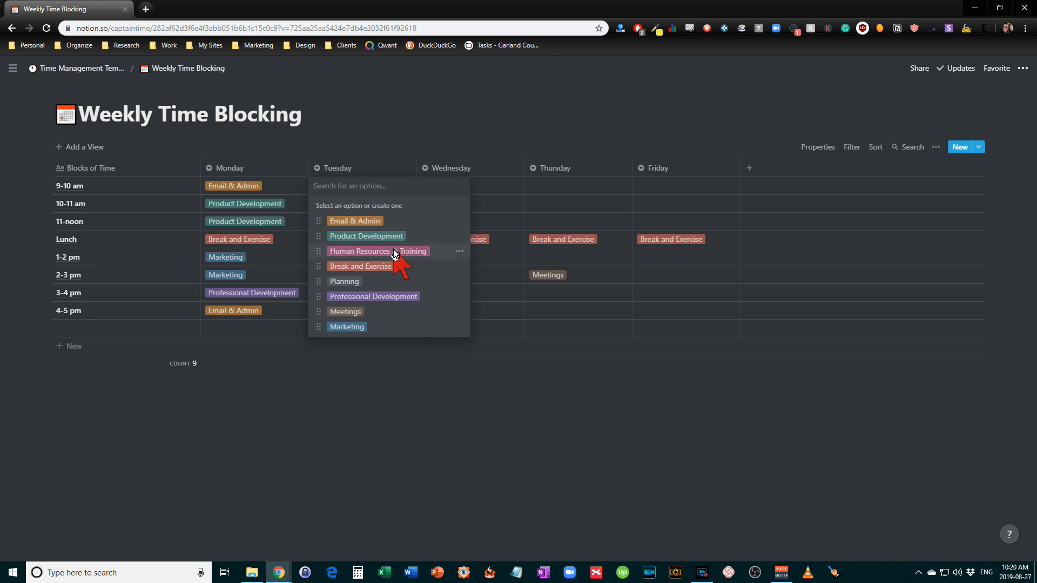
Step: Tag Tuesday 9–11 am as Human Resources & Training
{"action": "left_click", "coordinate": [379, 251]}
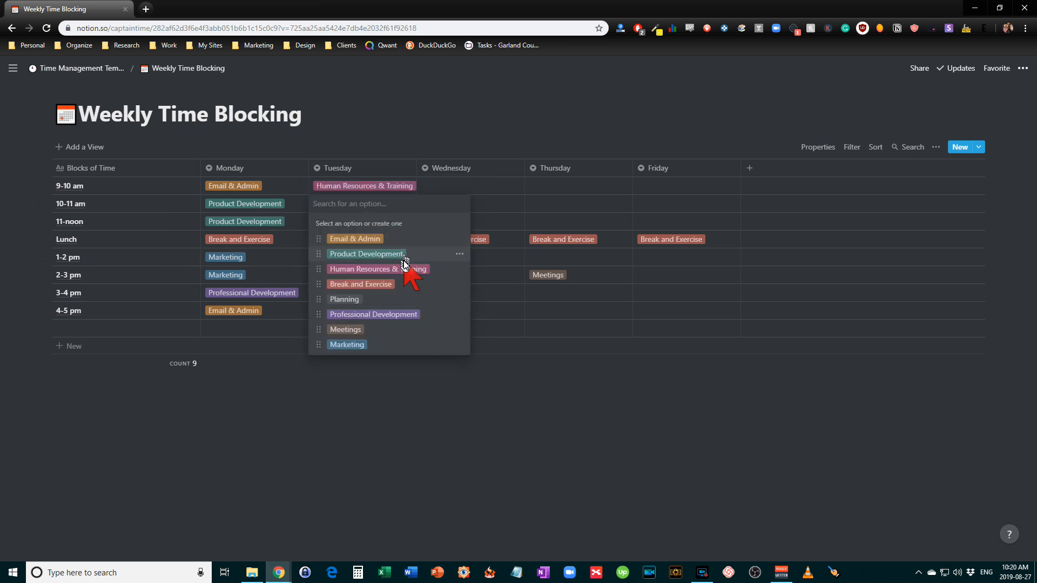
{"action": "left_click", "coordinate": [376, 270]}
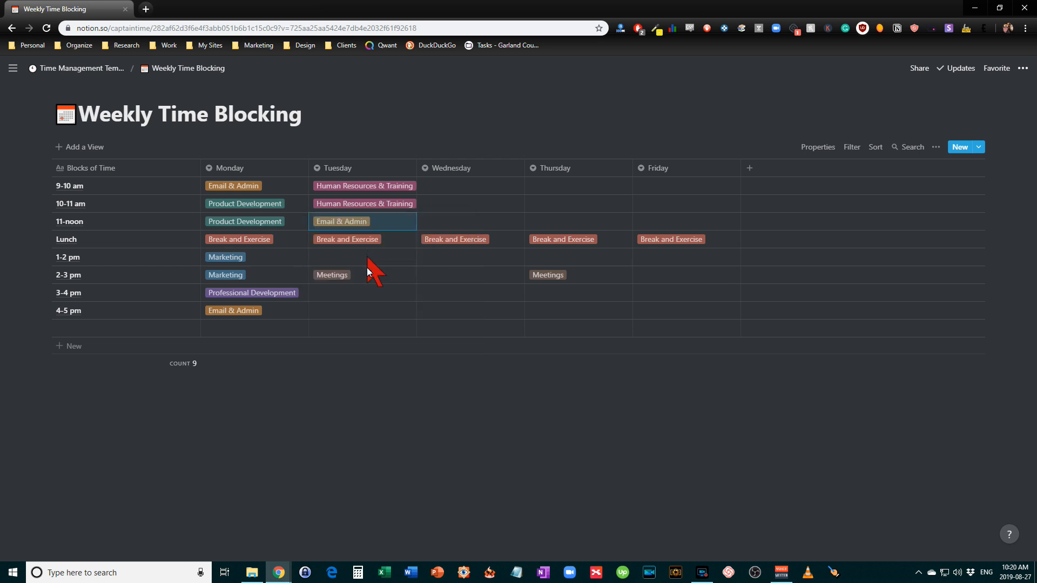
{"action": "mouse_move", "coordinate": [376, 266]}
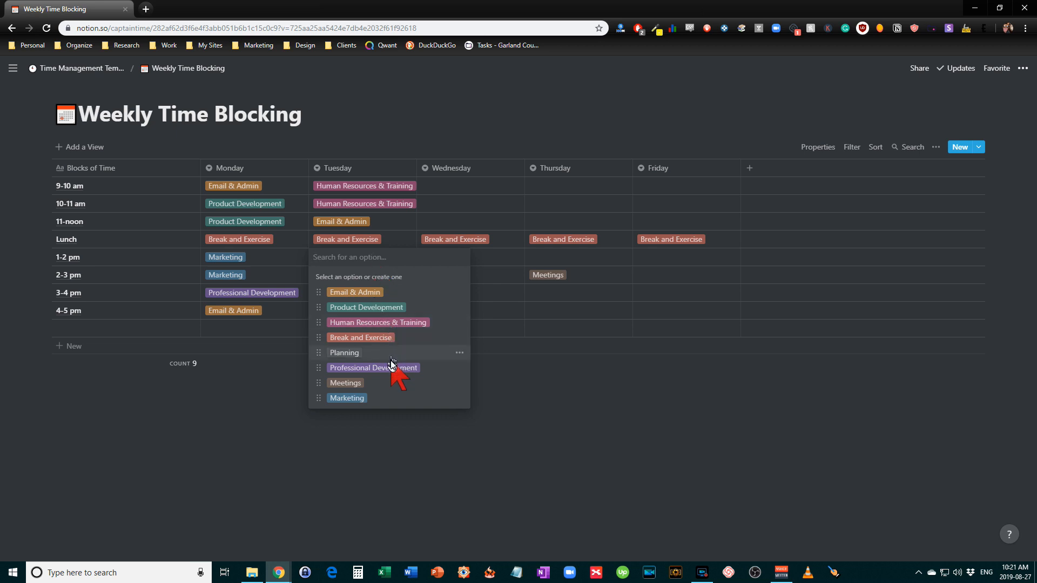
Step: Tag Tuesday 3–4 pm and 4–5 pm as Product Development
{"action": "left_click", "coordinate": [343, 352]}
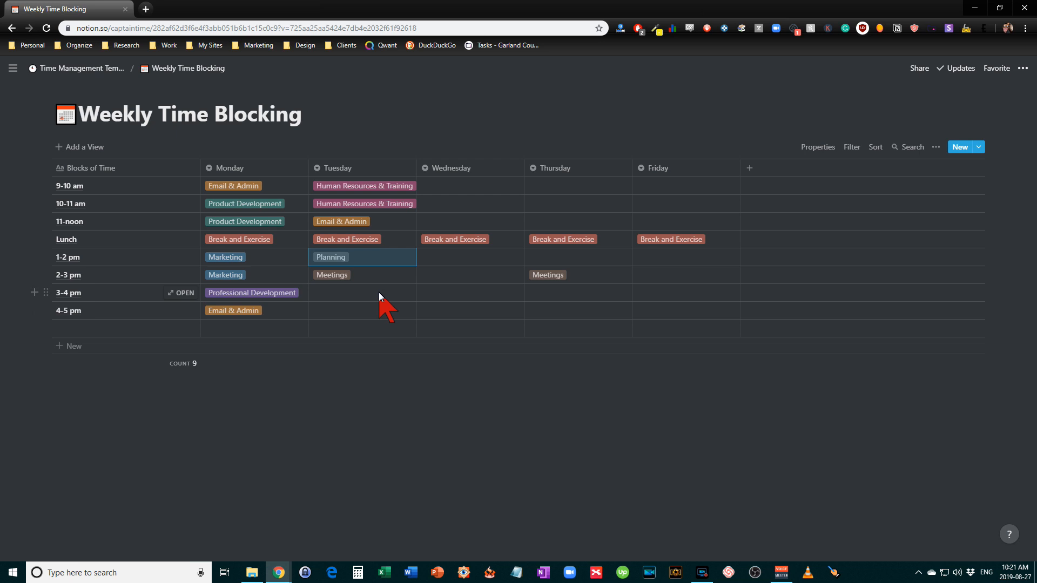
{"action": "left_click", "coordinate": [363, 293]}
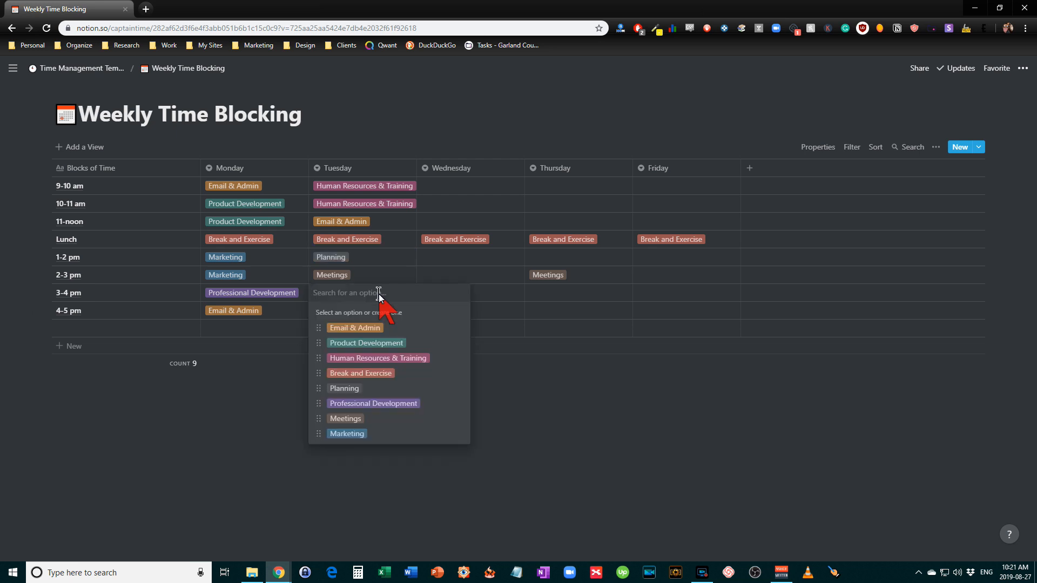
{"action": "mouse_move", "coordinate": [387, 345]}
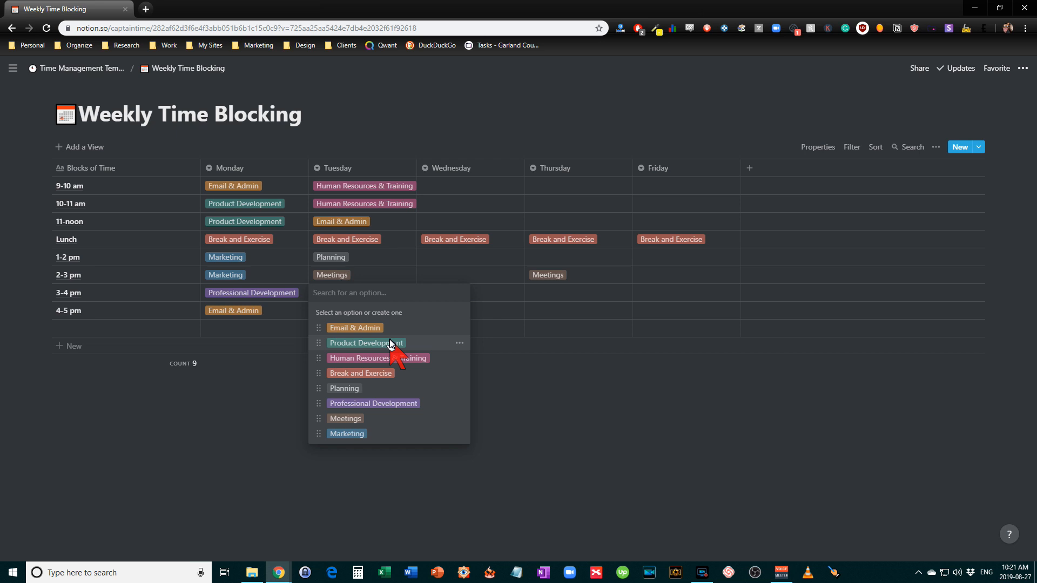
{"action": "left_click", "coordinate": [365, 344]}
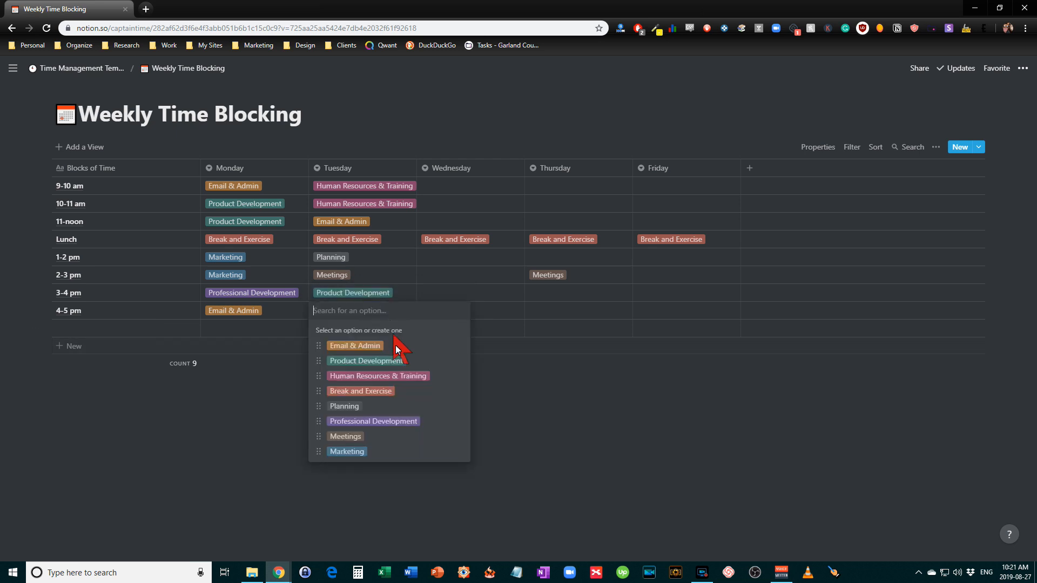
{"action": "left_click", "coordinate": [367, 361]}
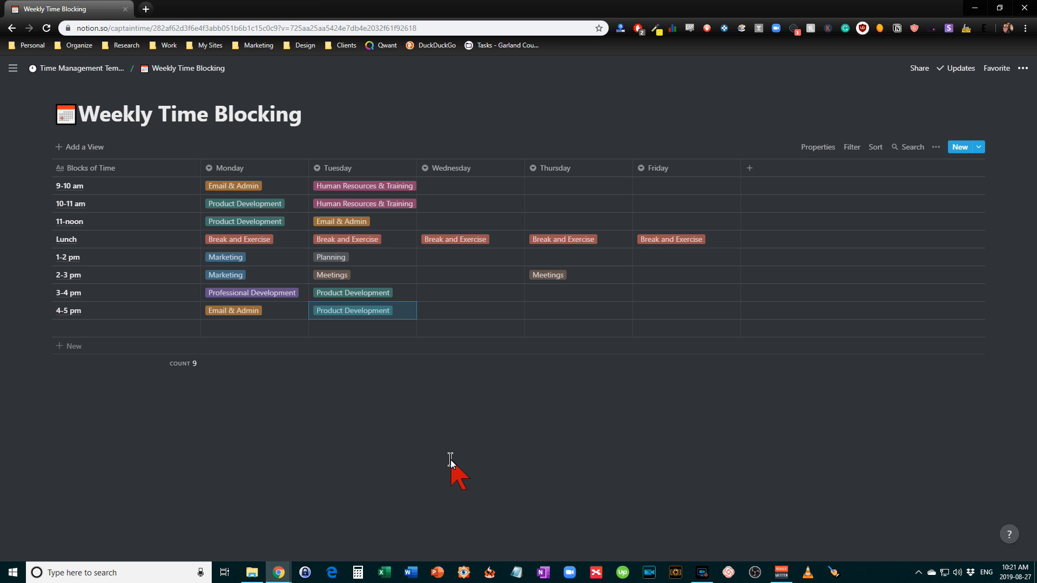
{"action": "mouse_move", "coordinate": [418, 311]}
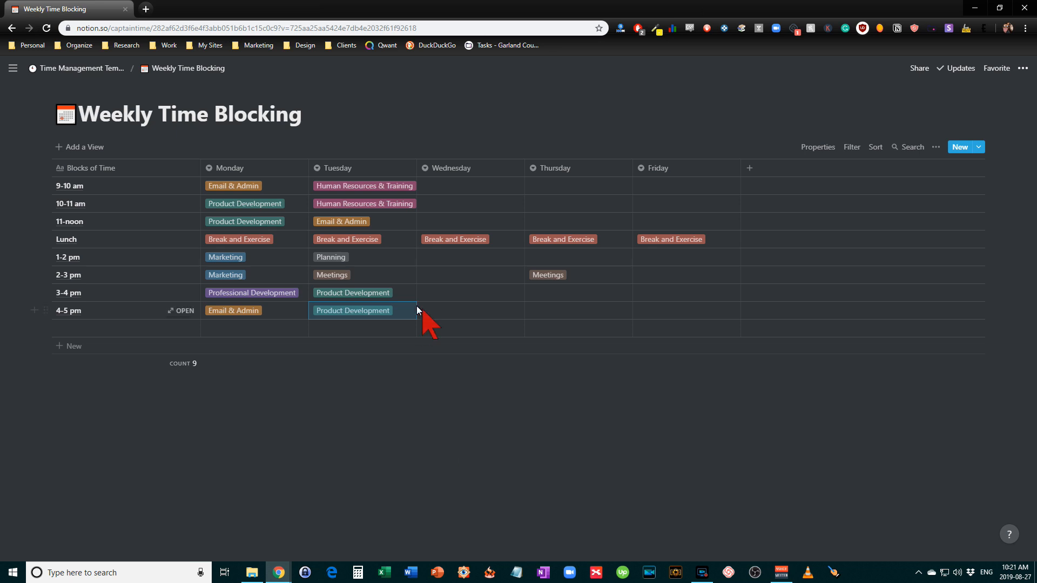
{"action": "mouse_move", "coordinate": [379, 194]}
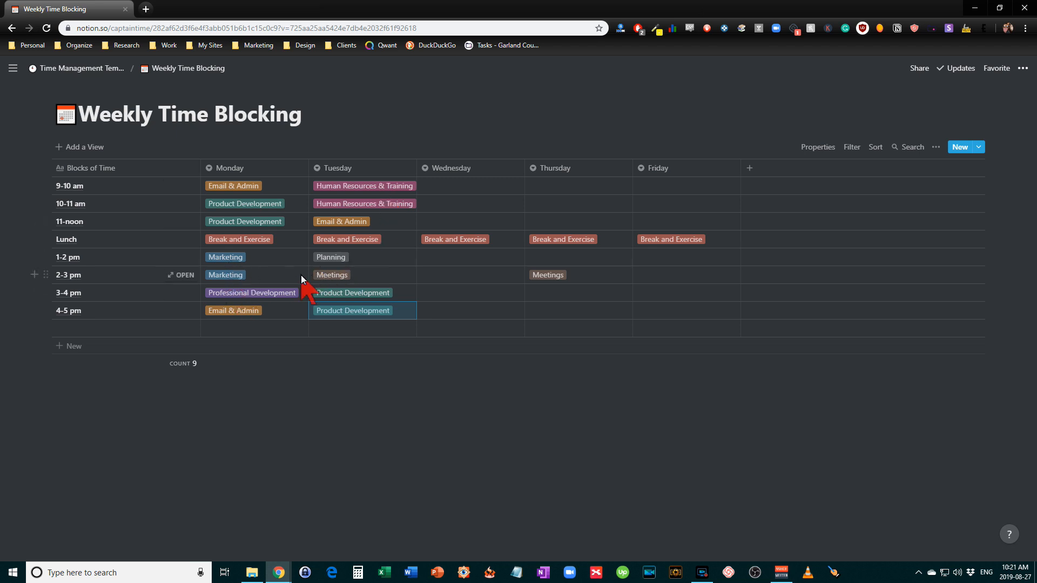
Step: Tag Wednesday 9–10 am Marketing, a Friday afternoon block Planning and Friday 3–4 pm Email & Admin
{"action": "left_click", "coordinate": [468, 185]}
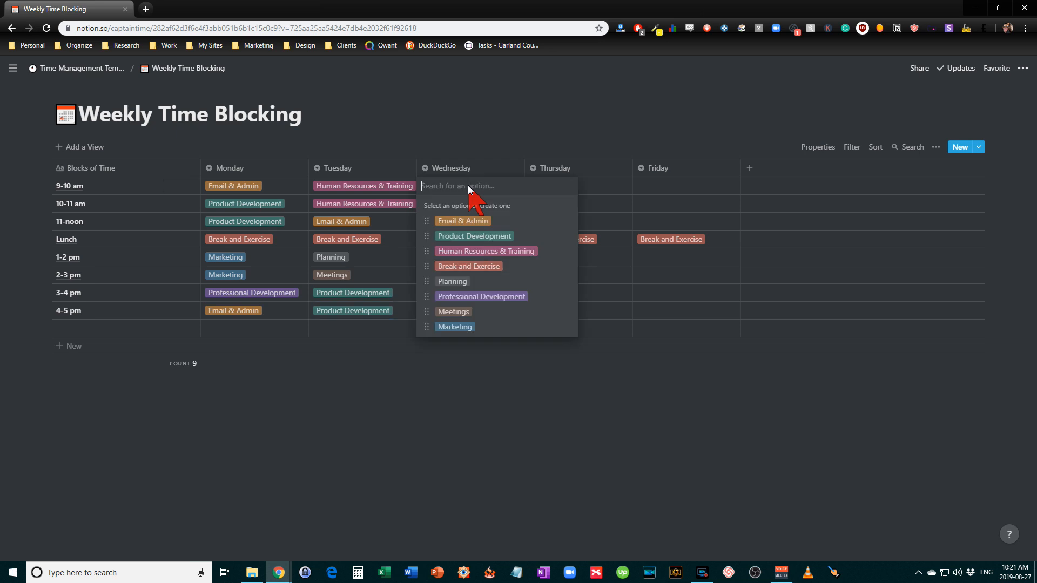
{"action": "left_click", "coordinate": [455, 326]}
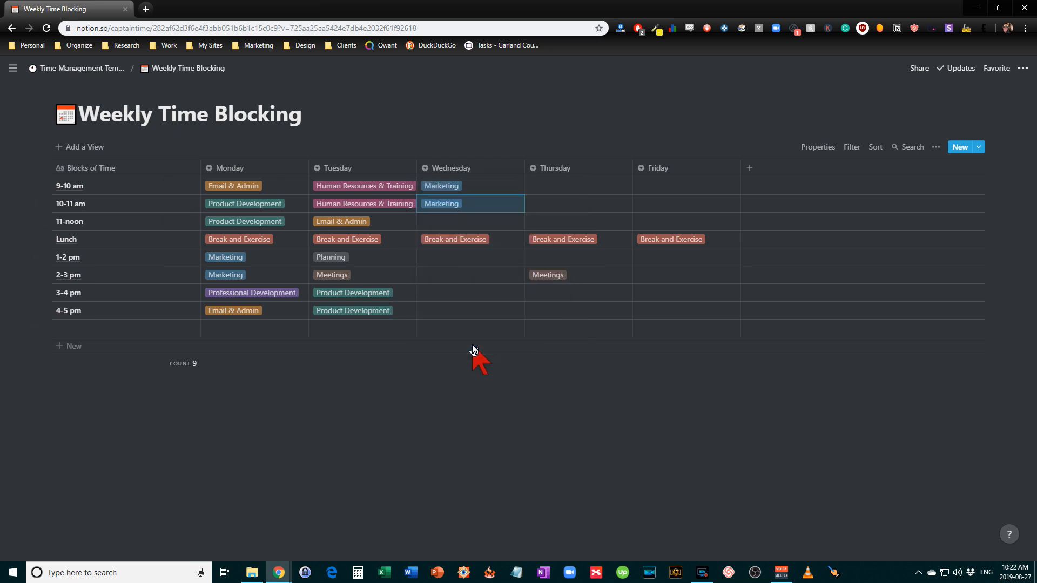
{"action": "mouse_move", "coordinate": [676, 295]}
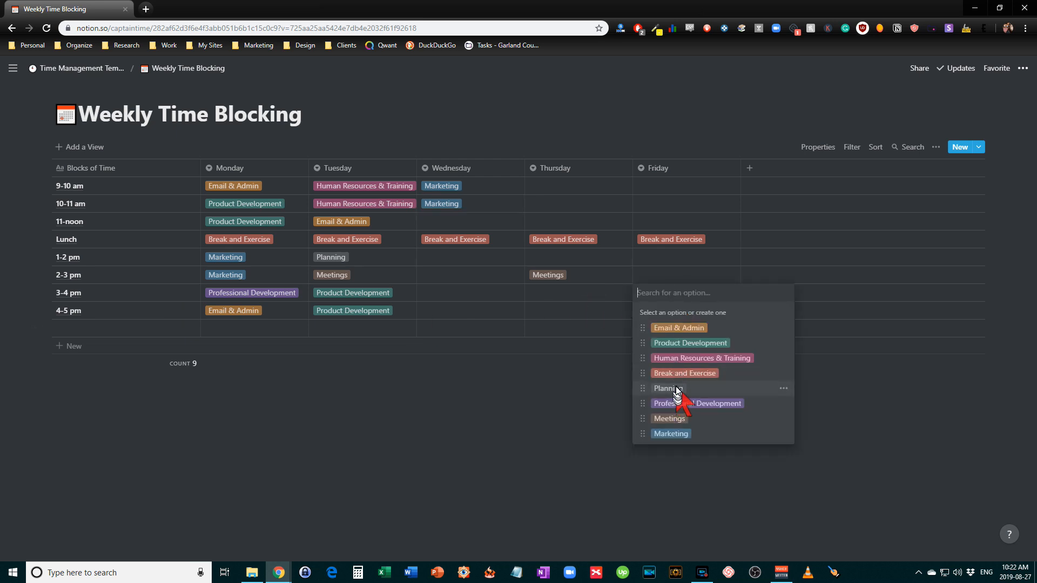
{"action": "left_click", "coordinate": [668, 388]}
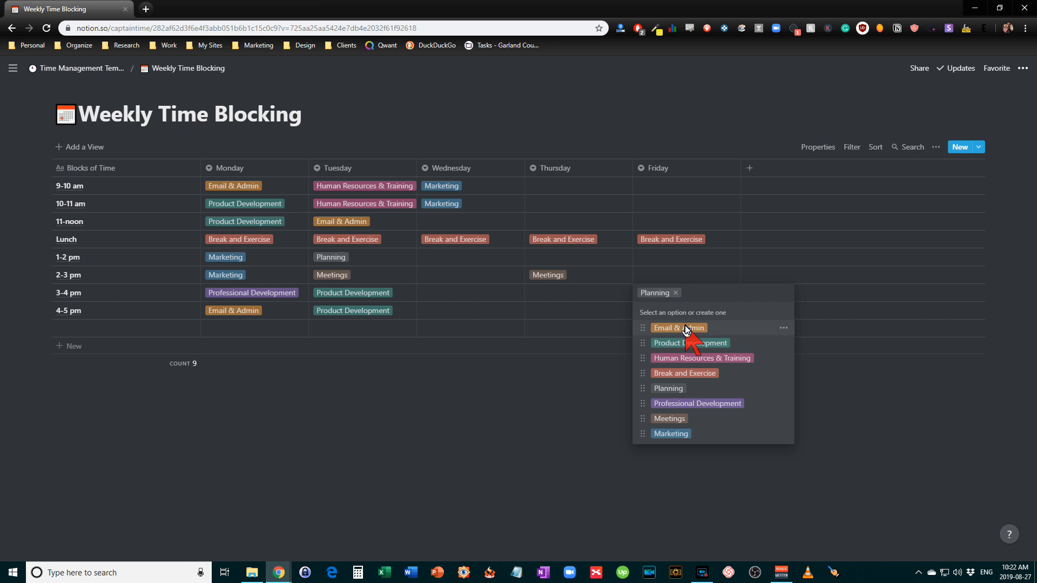
{"action": "left_click", "coordinate": [678, 328]}
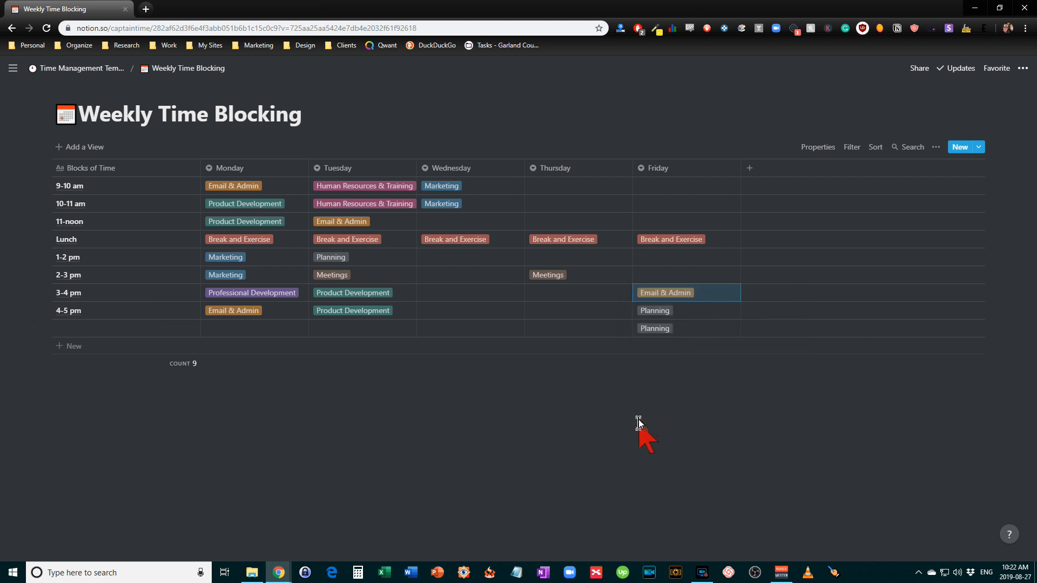
{"action": "mouse_move", "coordinate": [270, 249]}
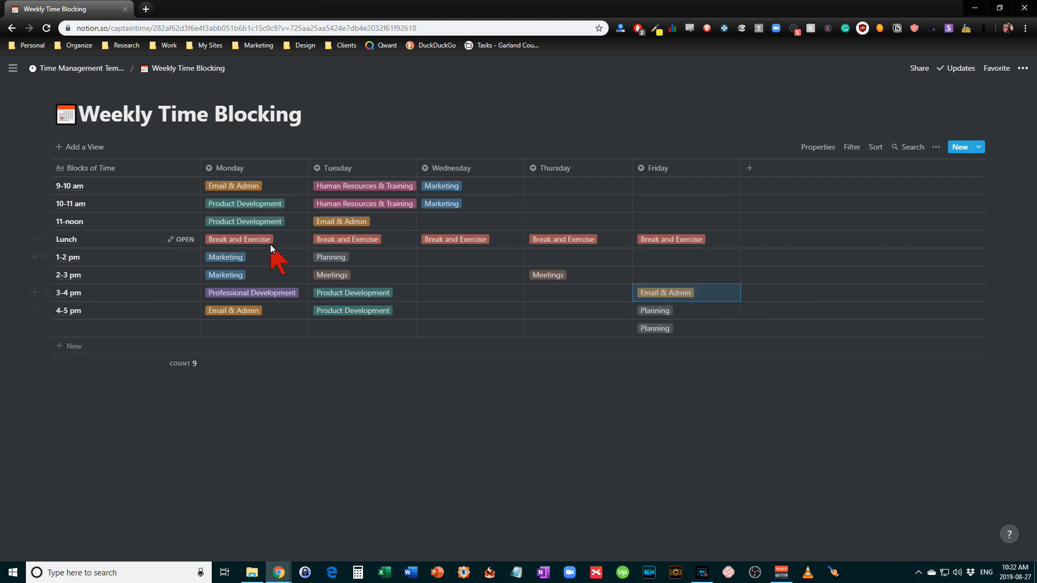
{"action": "mouse_move", "coordinate": [511, 401]}
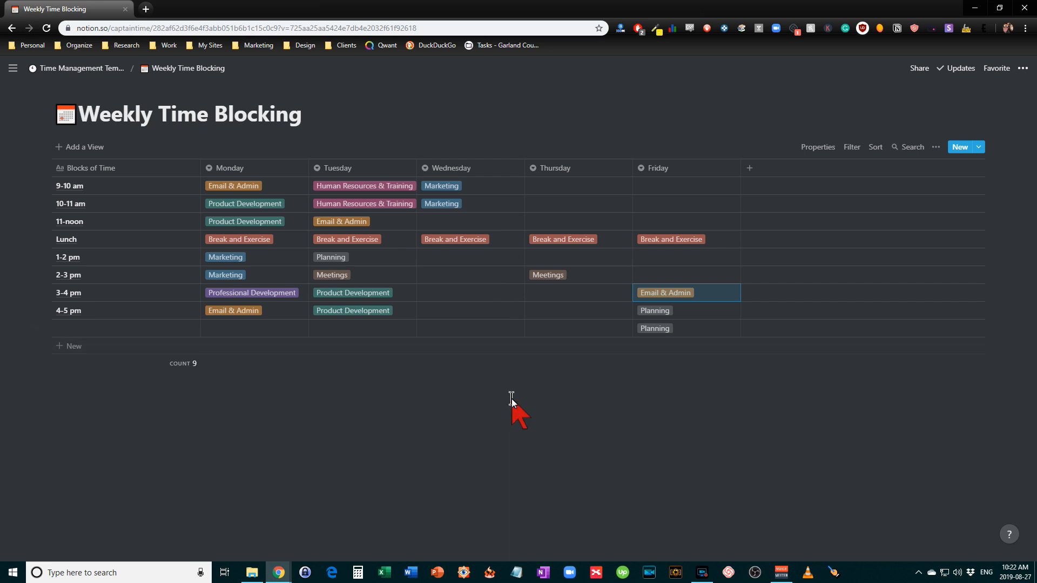
{"action": "mouse_move", "coordinate": [516, 393]}
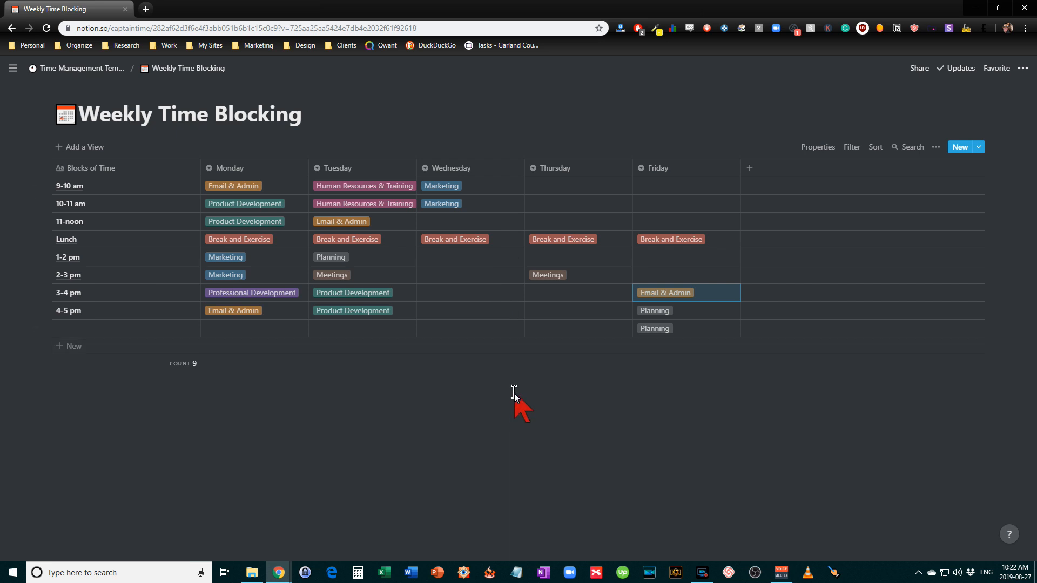
{"action": "mouse_move", "coordinate": [450, 414]}
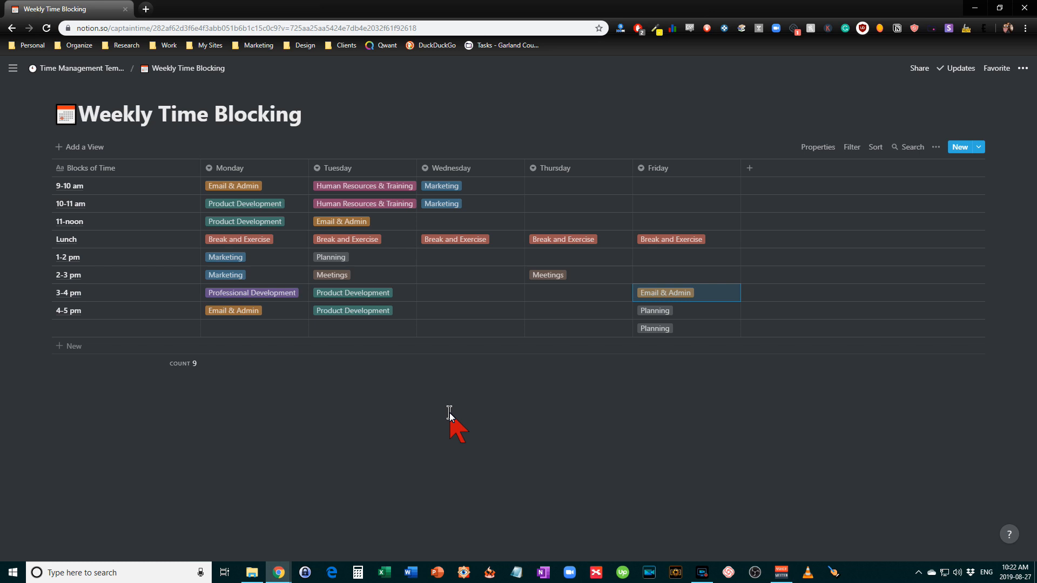
{"action": "mouse_move", "coordinate": [469, 189]}
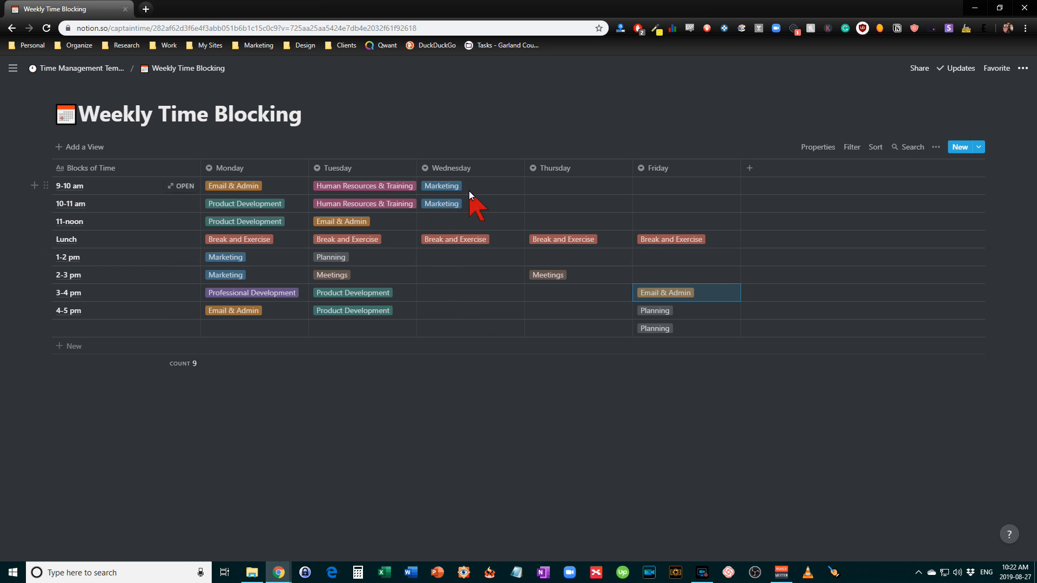
{"action": "mouse_move", "coordinate": [503, 188]}
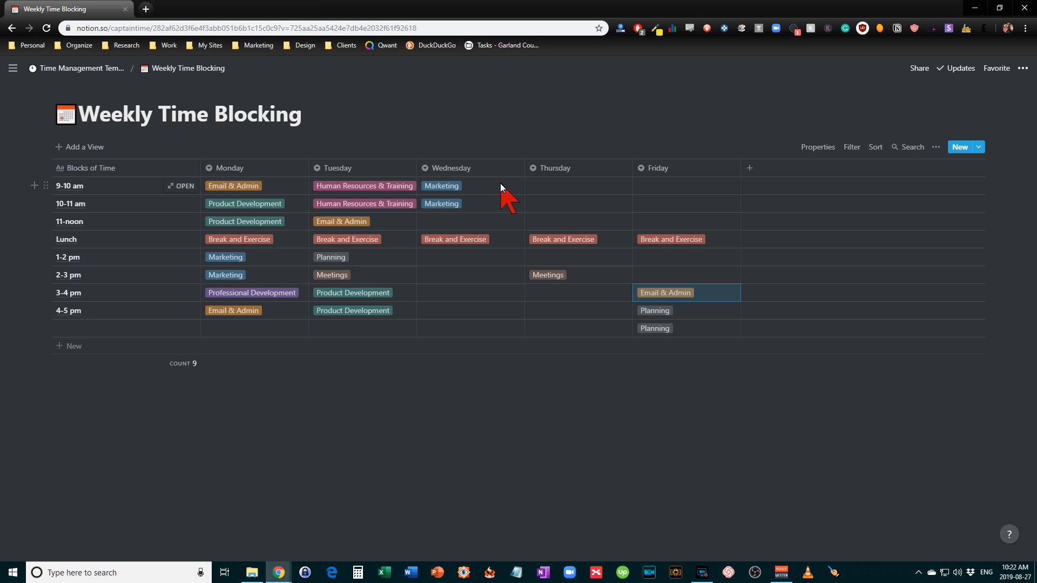
{"action": "mouse_move", "coordinate": [506, 222]}
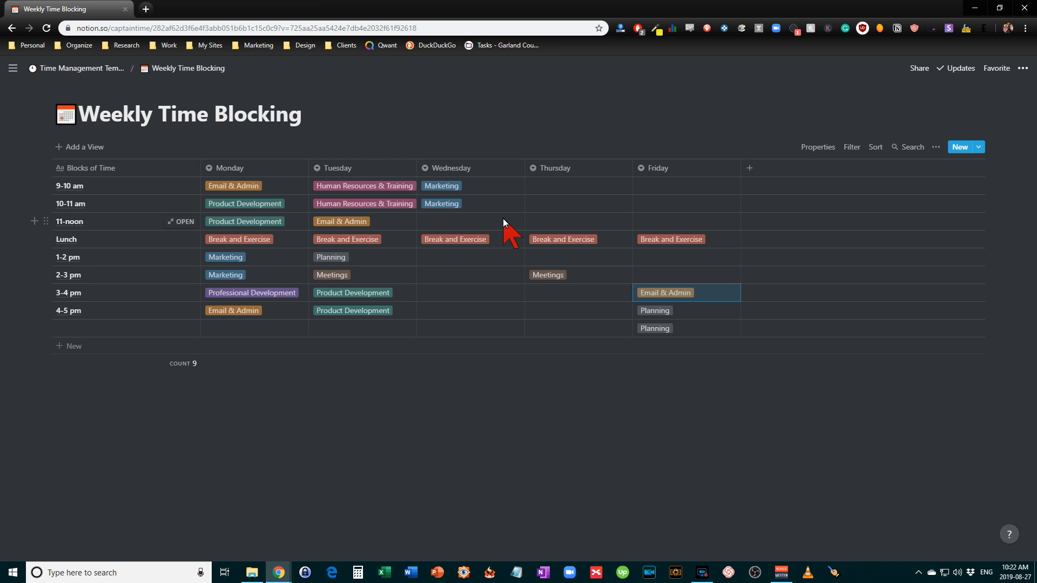
{"action": "mouse_move", "coordinate": [664, 182]}
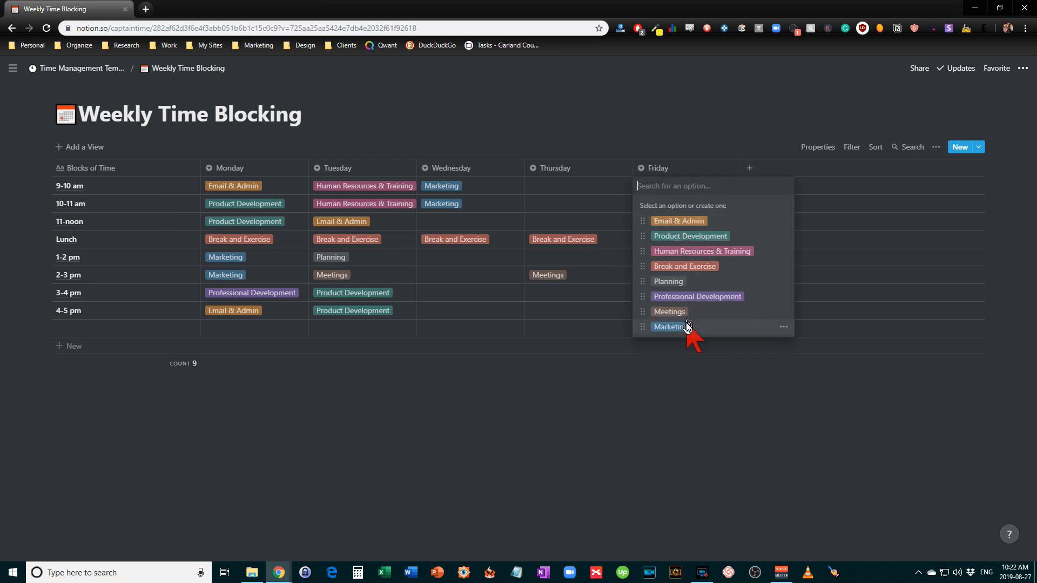
Step: Tag Friday 9–10 am as Marketing
{"action": "left_click", "coordinate": [668, 327]}
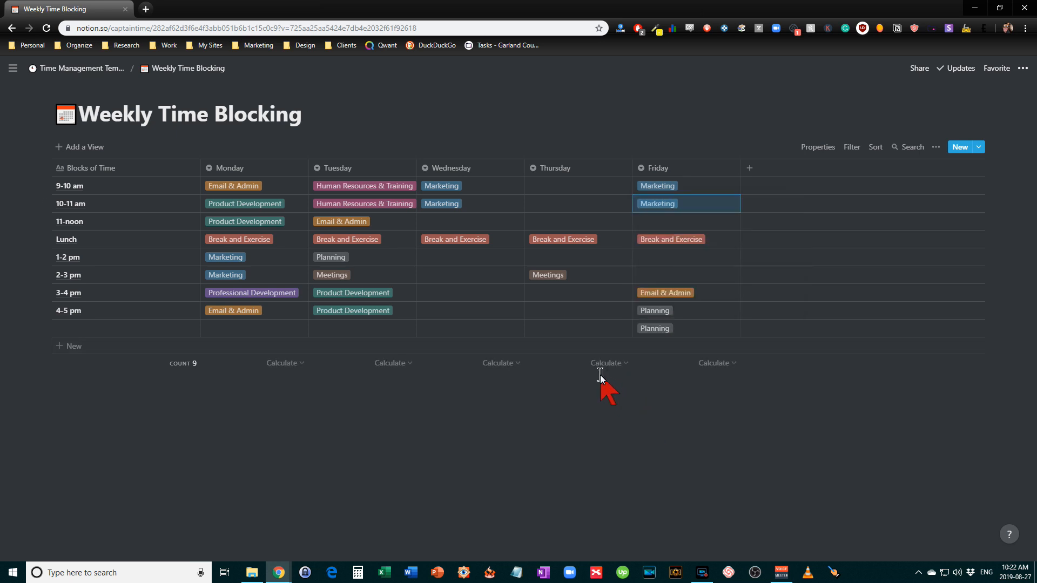
{"action": "mouse_move", "coordinate": [480, 308]}
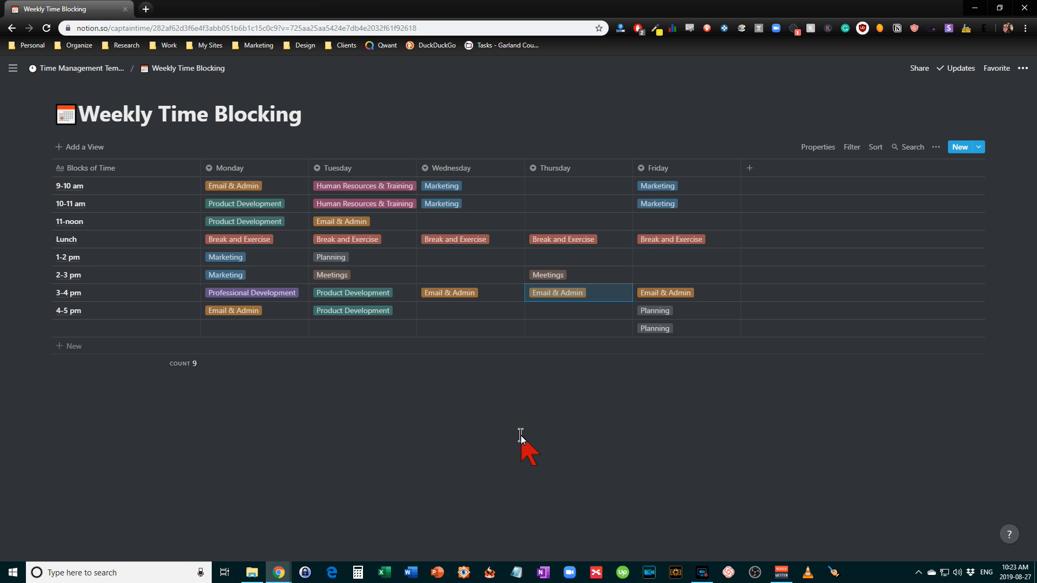
{"action": "mouse_move", "coordinate": [548, 316]}
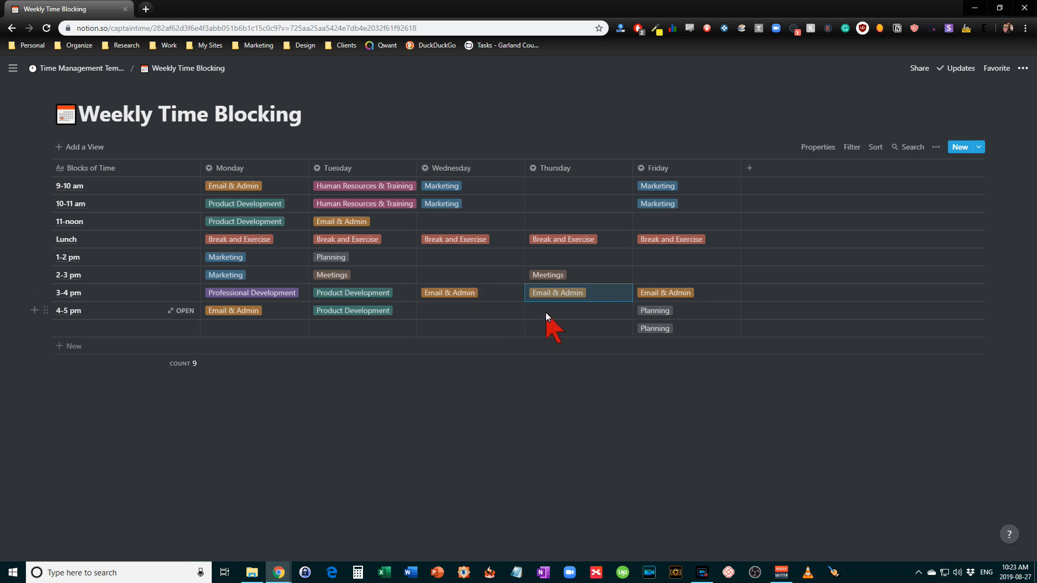